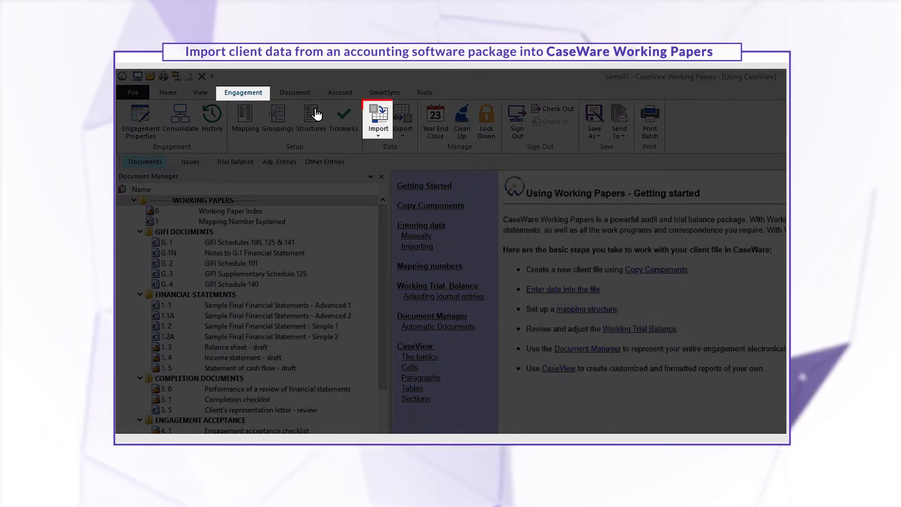
Set the accounting software import source to Sage 50 Accounts (Line50 v2017).
left_click(378, 121)
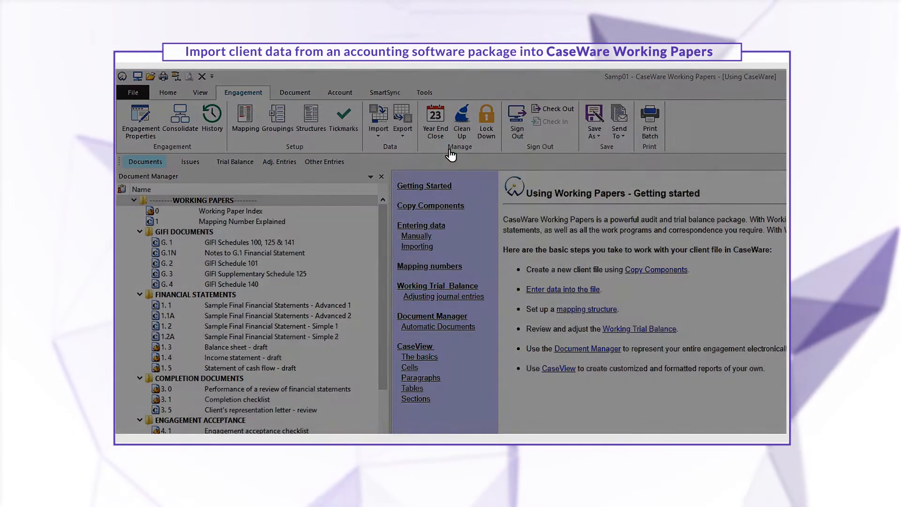
left_click(377, 120)
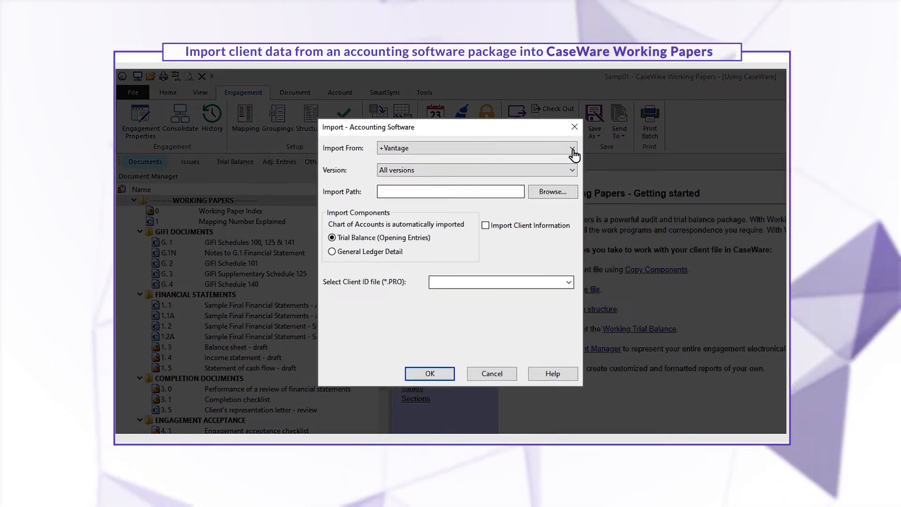
left_click(571, 147)
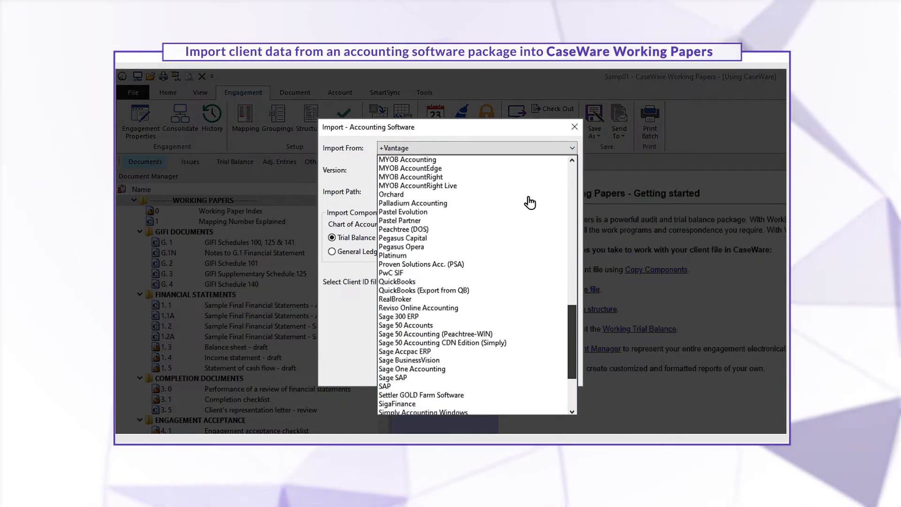
left_click(405, 325)
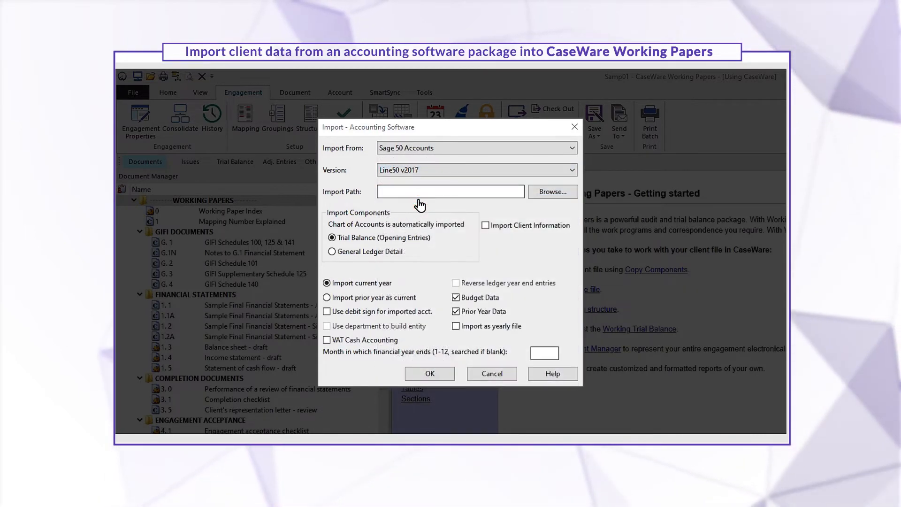
Point the import path to the Demodata folder on DATA (E:).
left_click(552, 191)
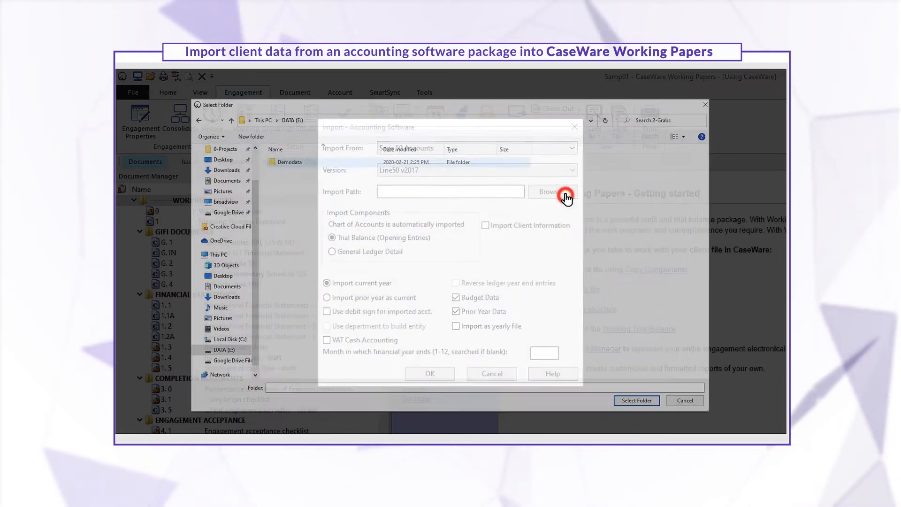
left_click(547, 192)
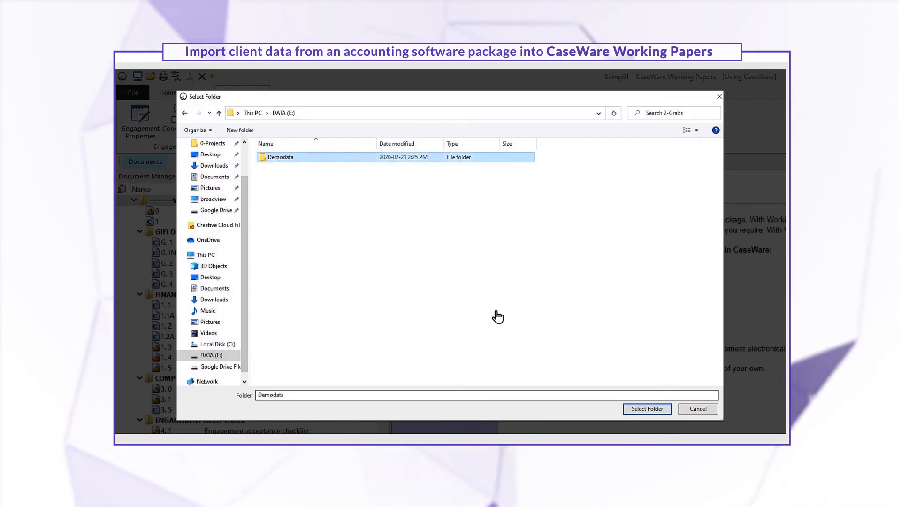
left_click(645, 408)
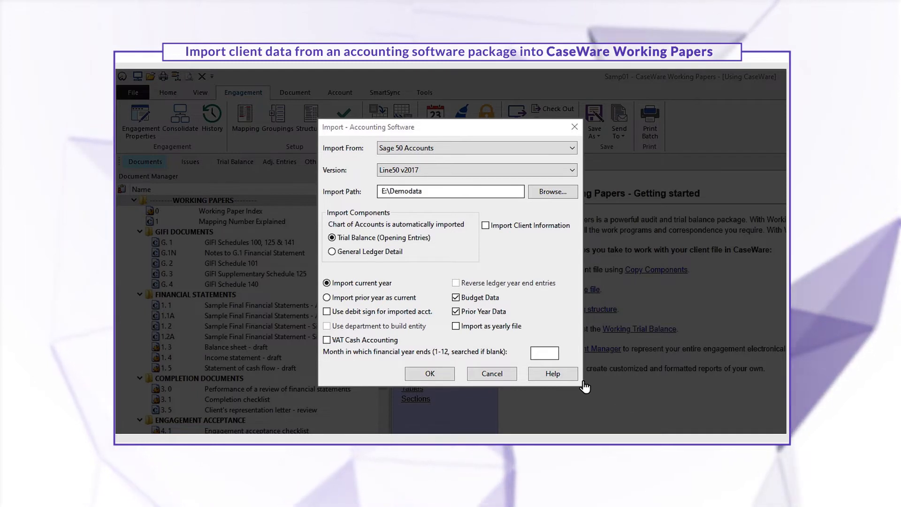
Run the import with General Ledger Detail and Import Client Information selected.
left_click(333, 251)
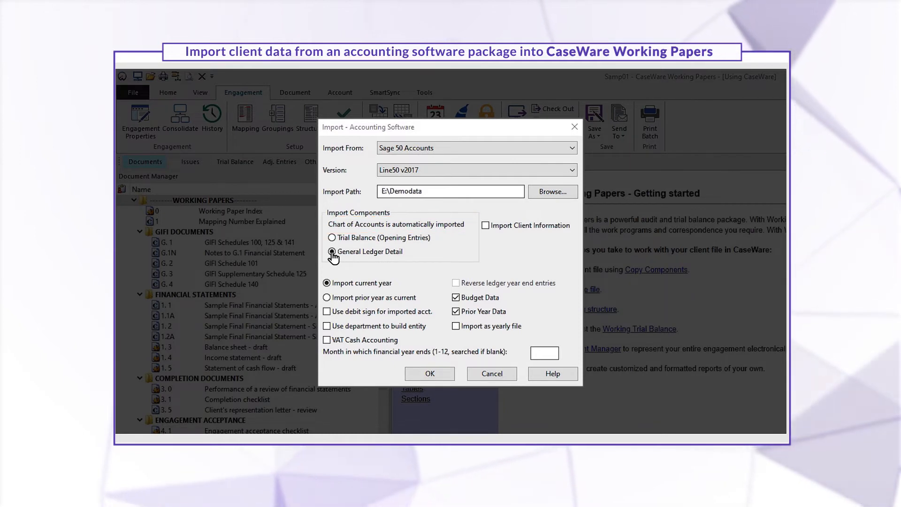
left_click(332, 252)
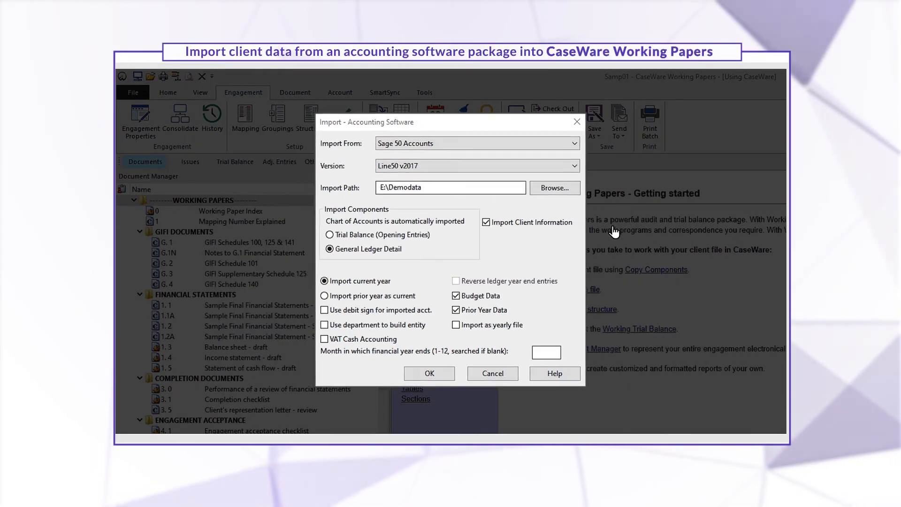
left_click(428, 374)
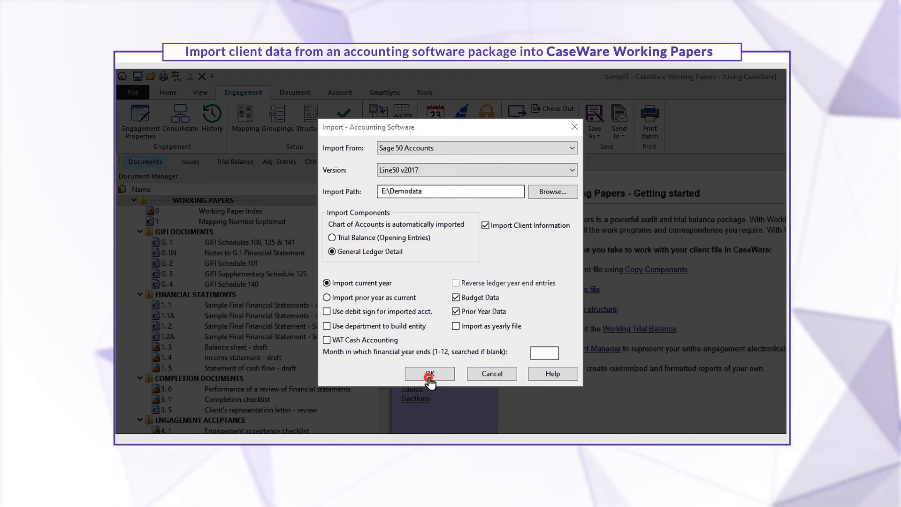
left_click(429, 374)
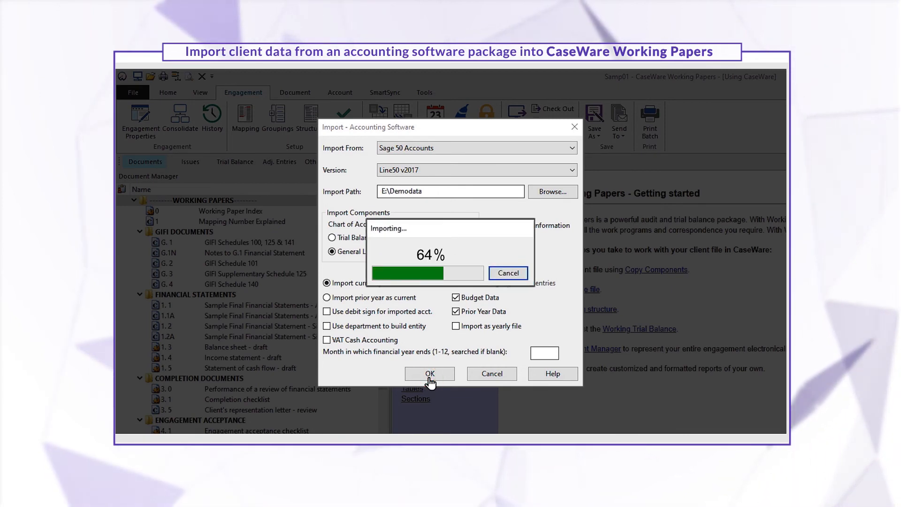